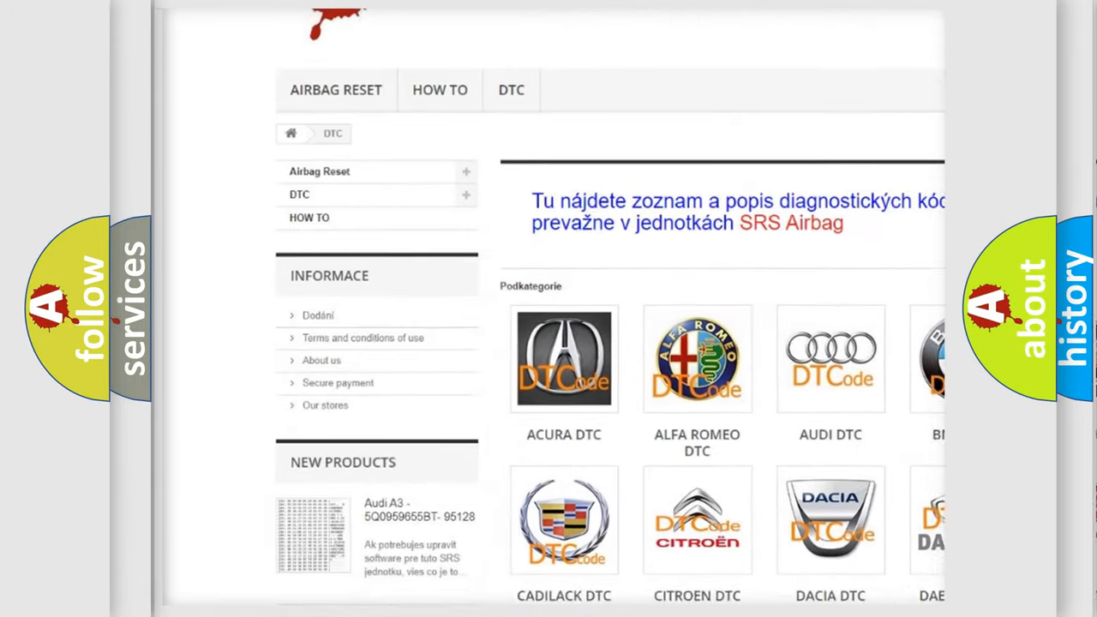
pyautogui.scroll(-3)
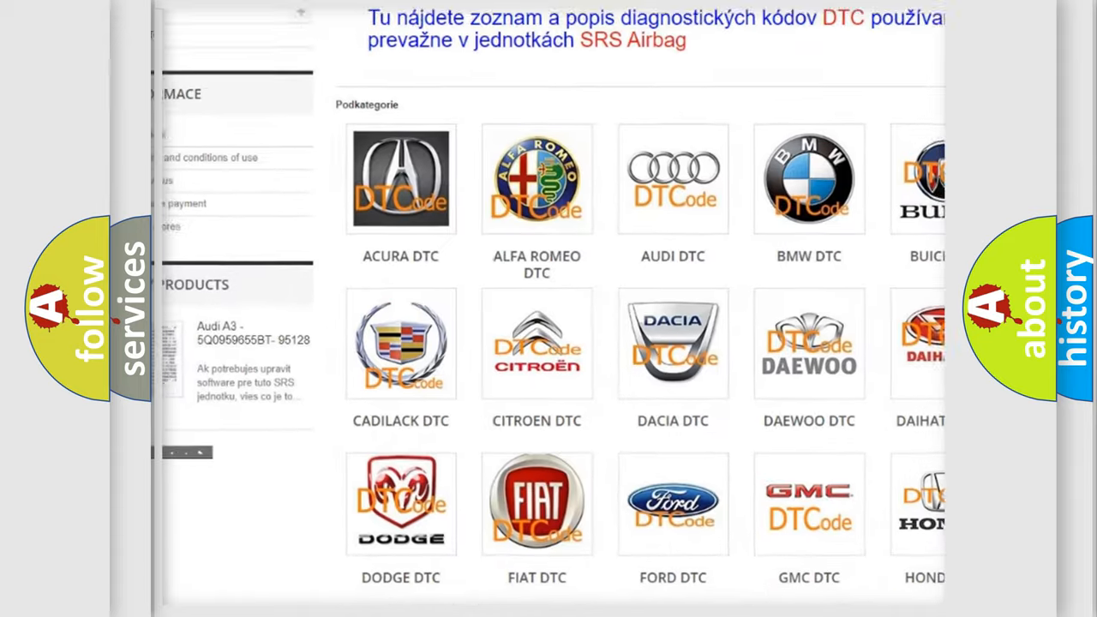
pyautogui.scroll(3)
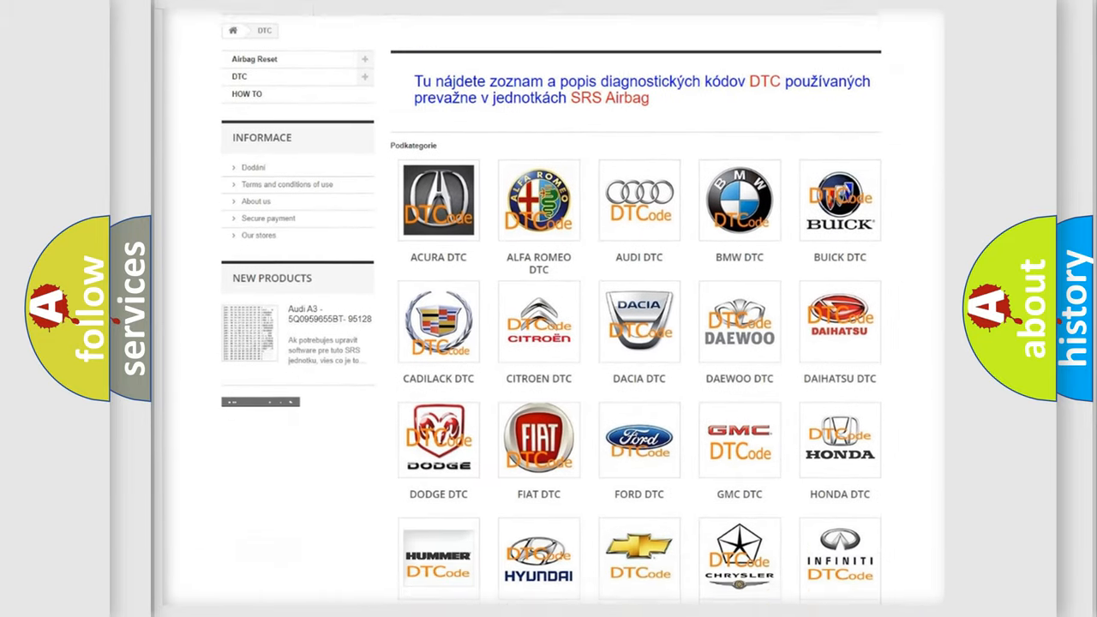
pyautogui.scroll(-3)
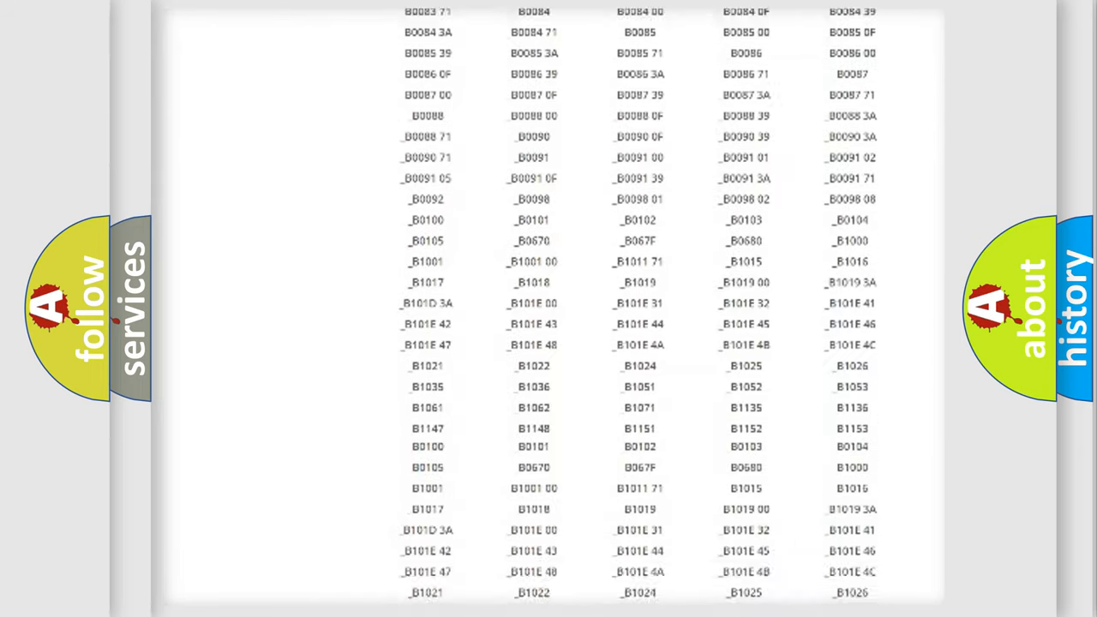
pyautogui.scroll(-3)
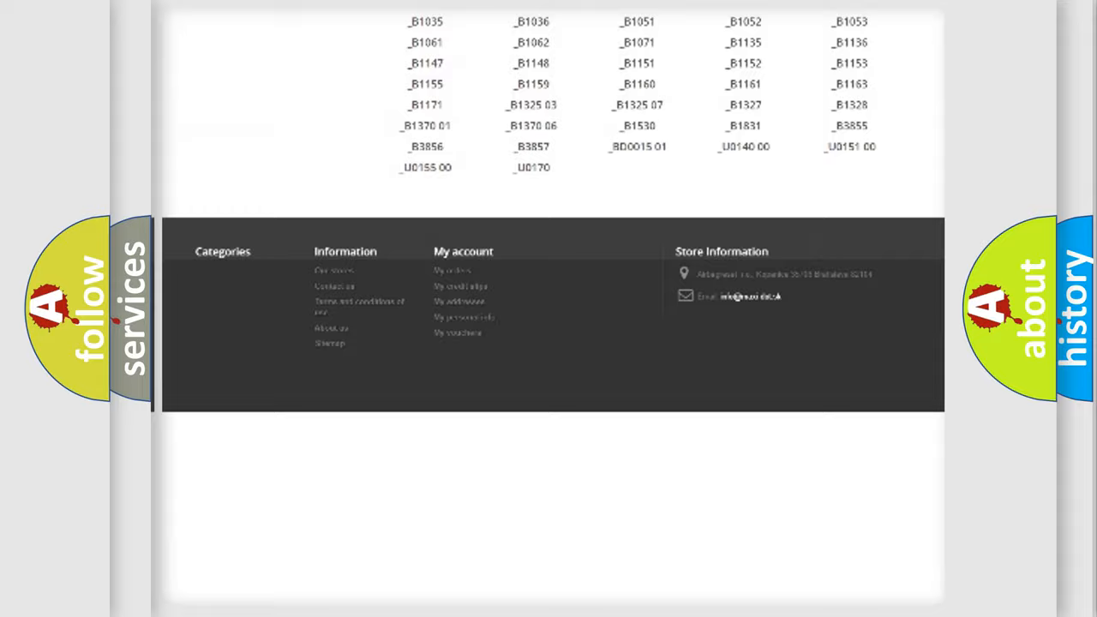
pyautogui.scroll(3)
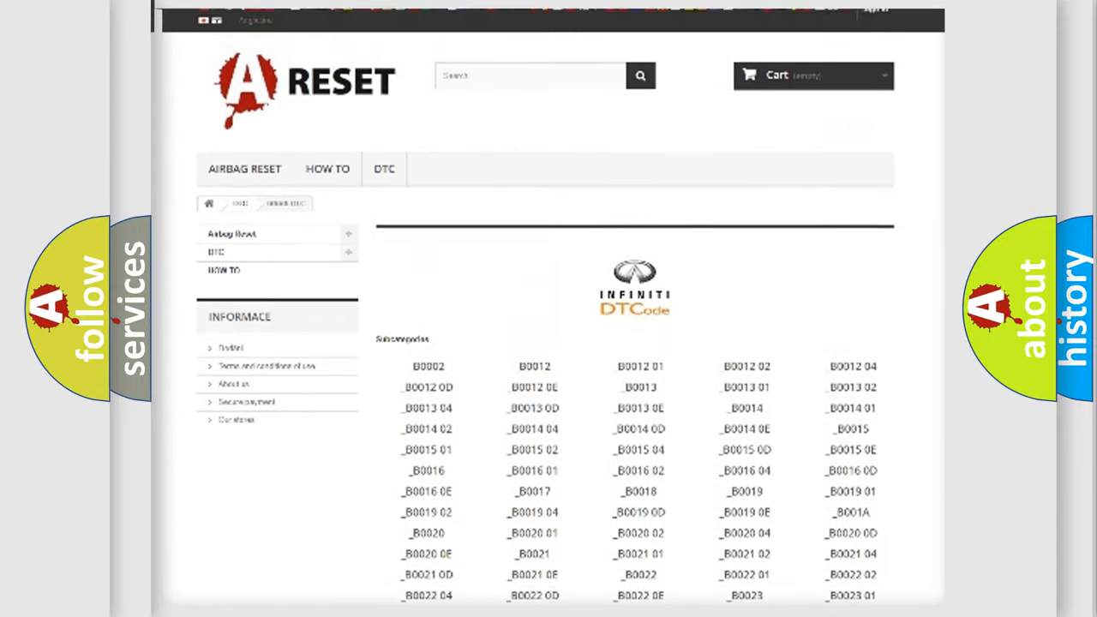